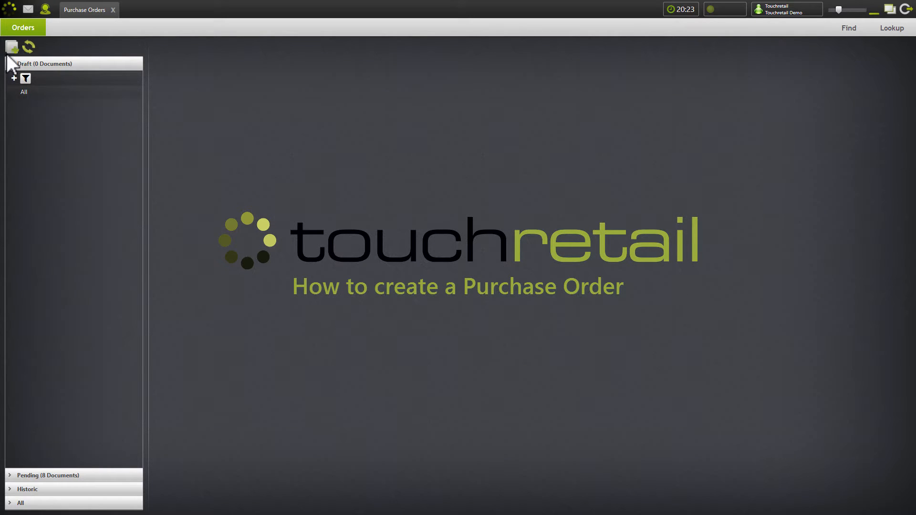
Start a new purchase order document from the Orders panel
left_click(10, 48)
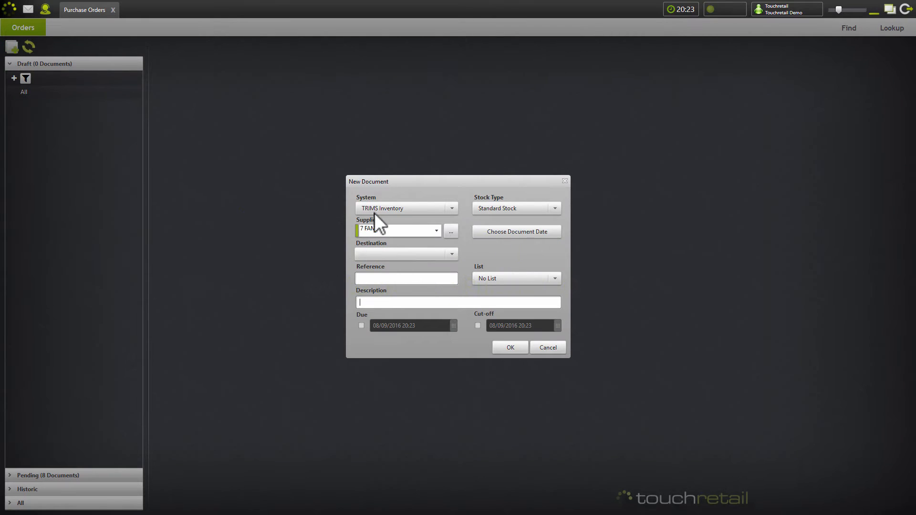
Create a draft order from American Vintage to Branch 1, reference AW-2016, described 'AW16 season stock'
left_click(451, 230)
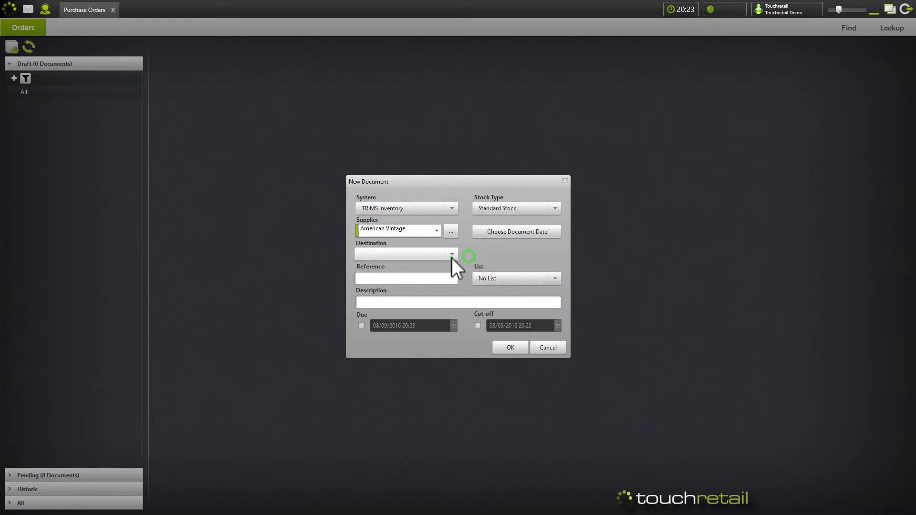
left_click(451, 253)
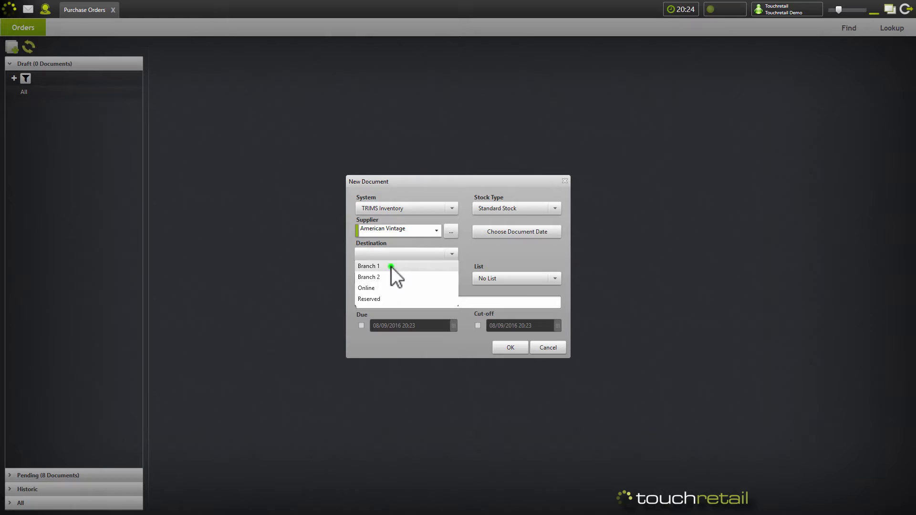
left_click(378, 266)
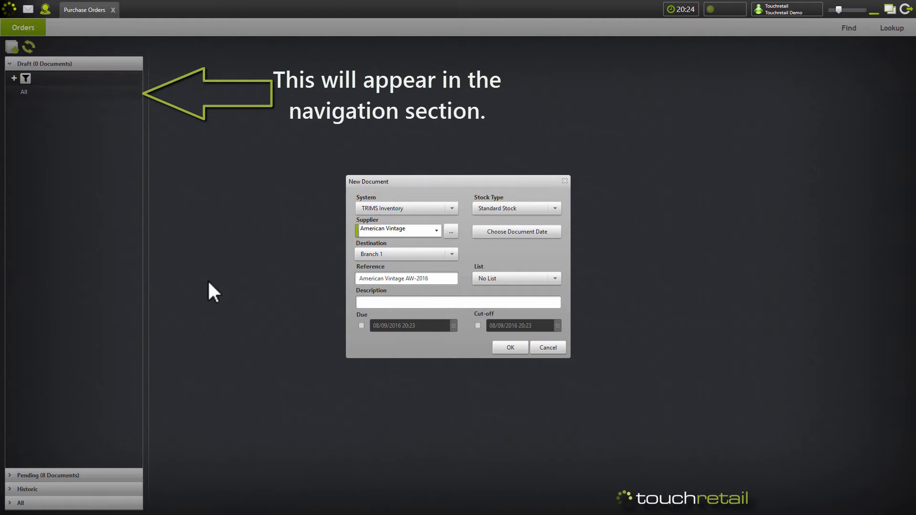
type("AW16 season stock")
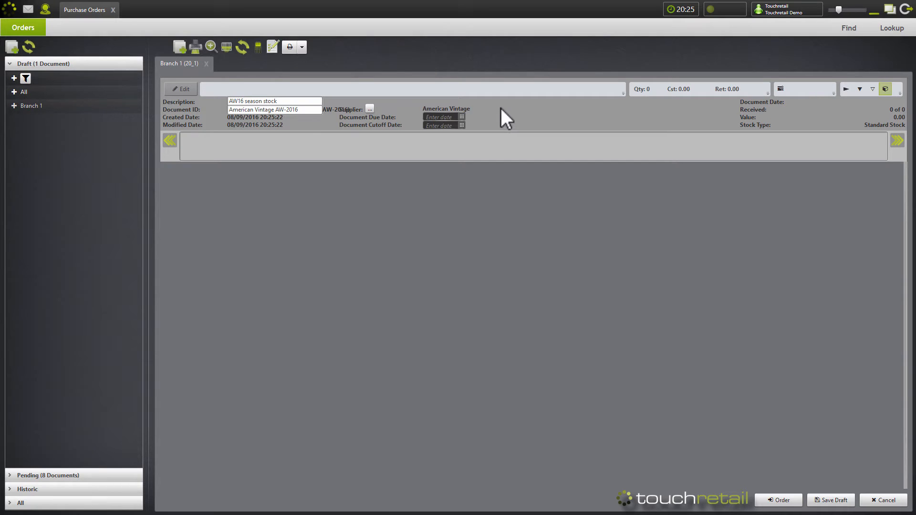
mouse_move(417, 103)
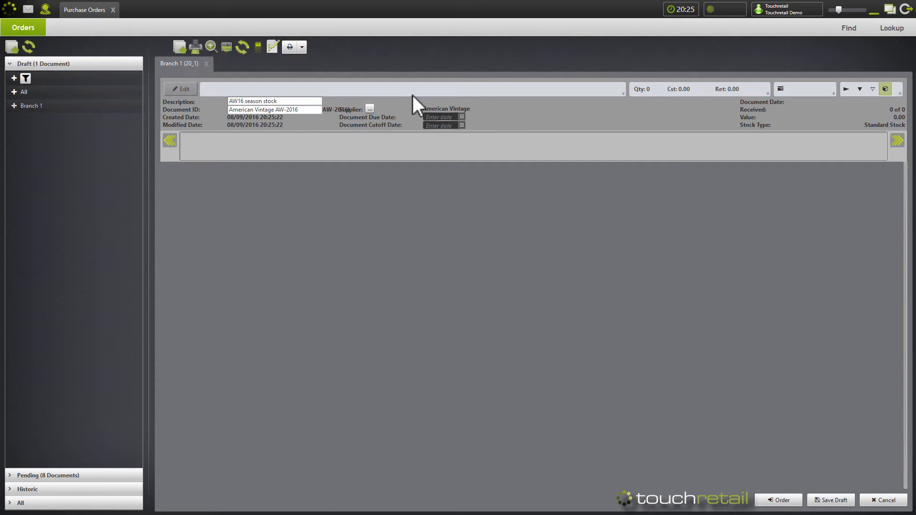
Dismiss the Barcode Picker without adding items and bring up the Product Picker instead
left_click(259, 47)
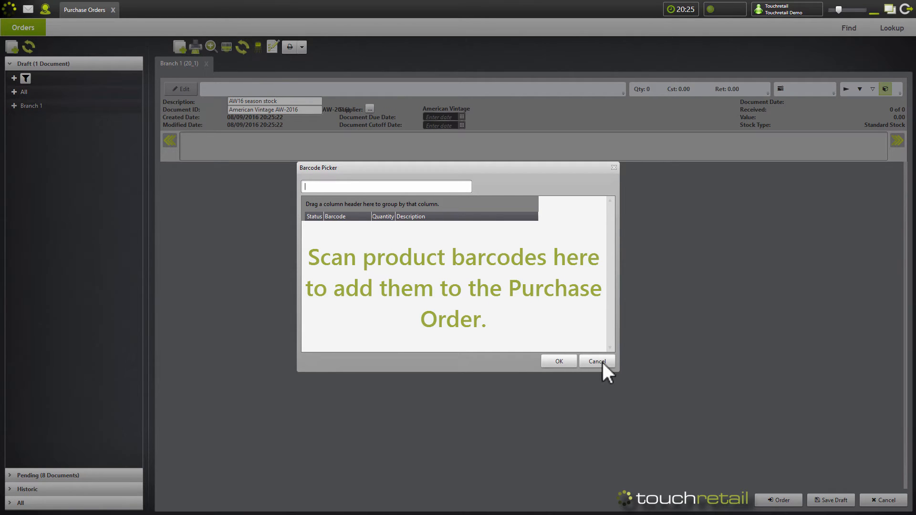
left_click(597, 361)
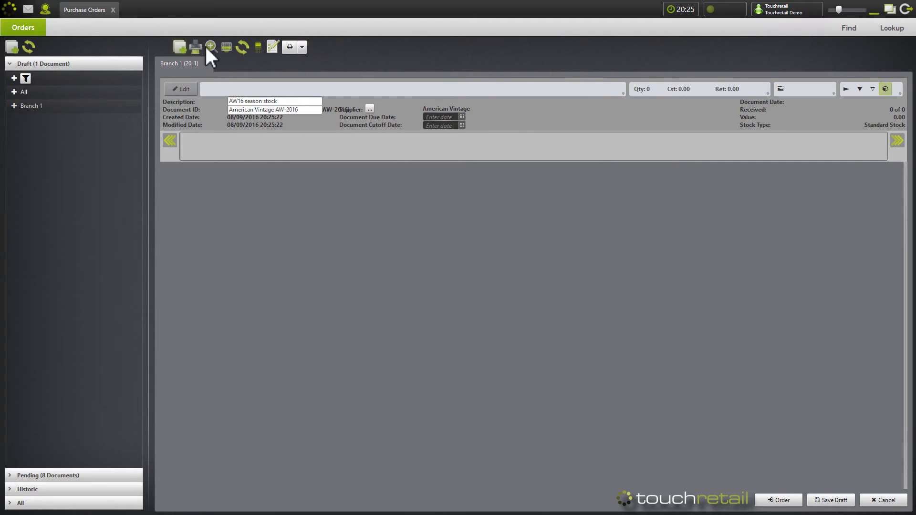
left_click(210, 46)
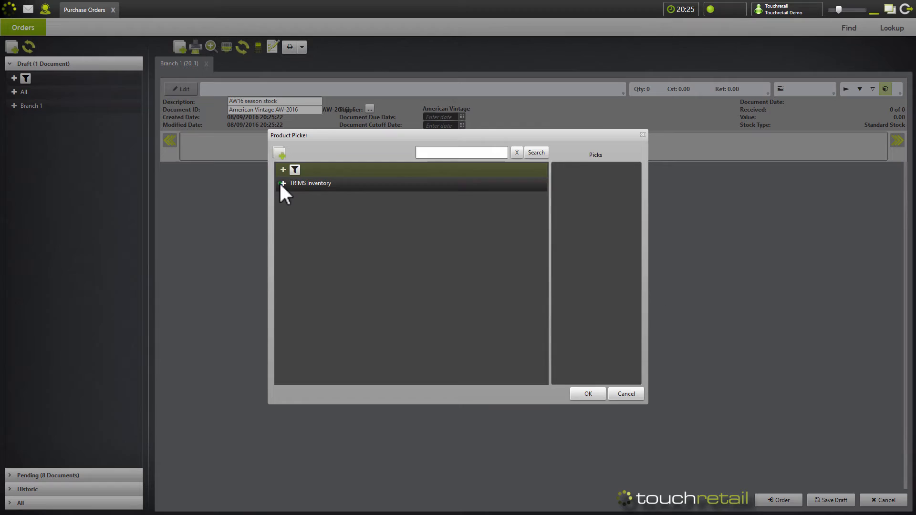
Pick the whole American Vintage range under TRIMS Inventory > Fashion Store > Womenswear
left_click(283, 183)
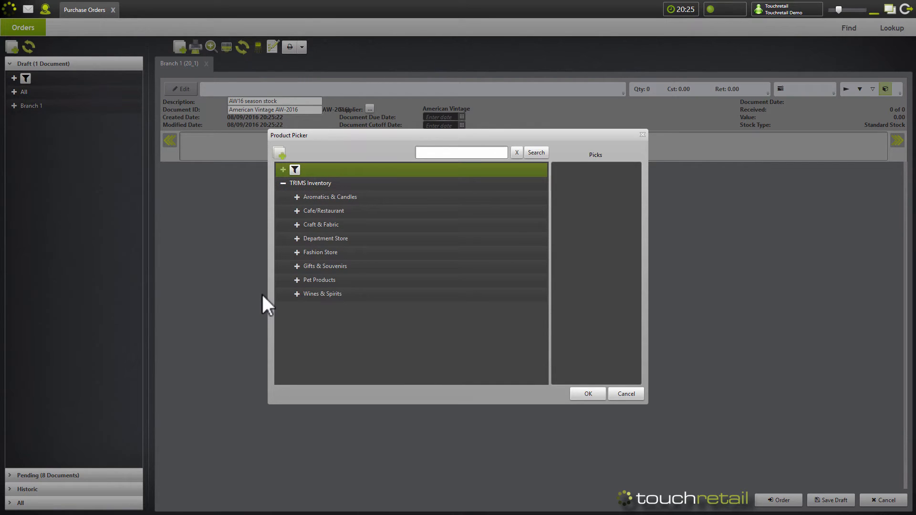
mouse_move(363, 188)
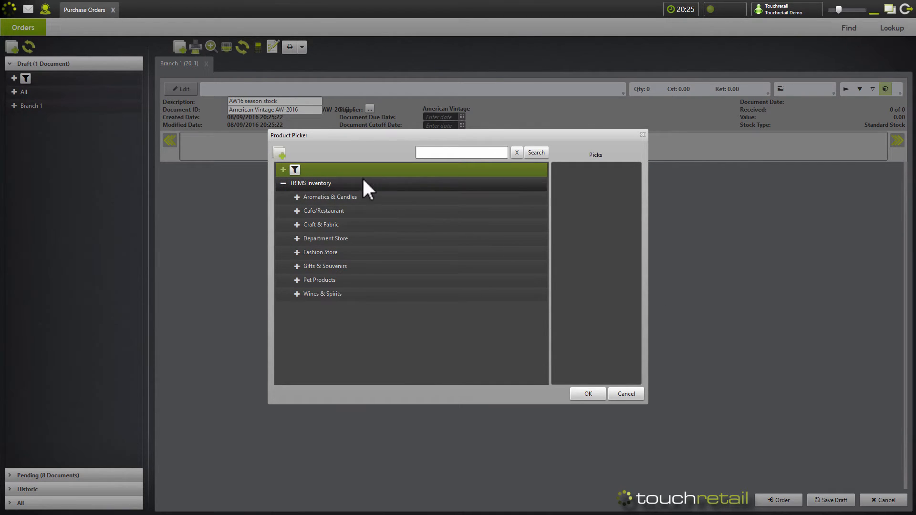
left_click(296, 197)
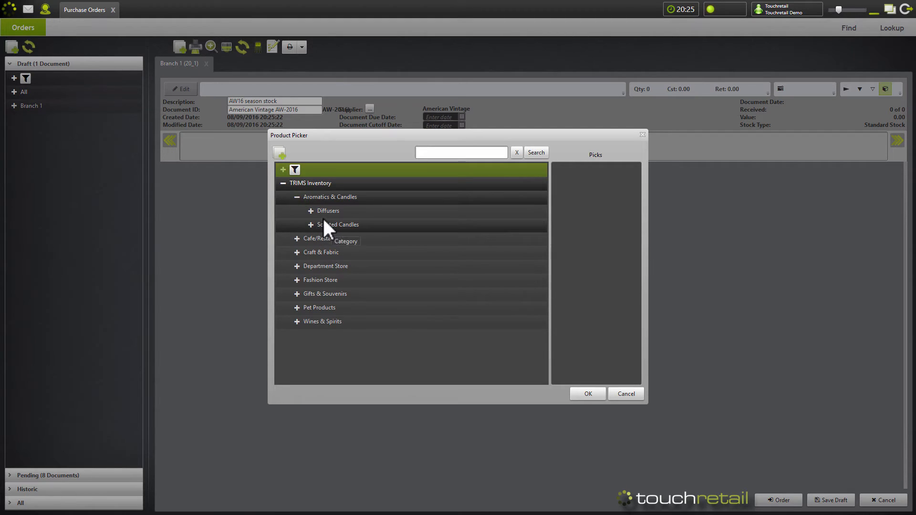
left_click(311, 210)
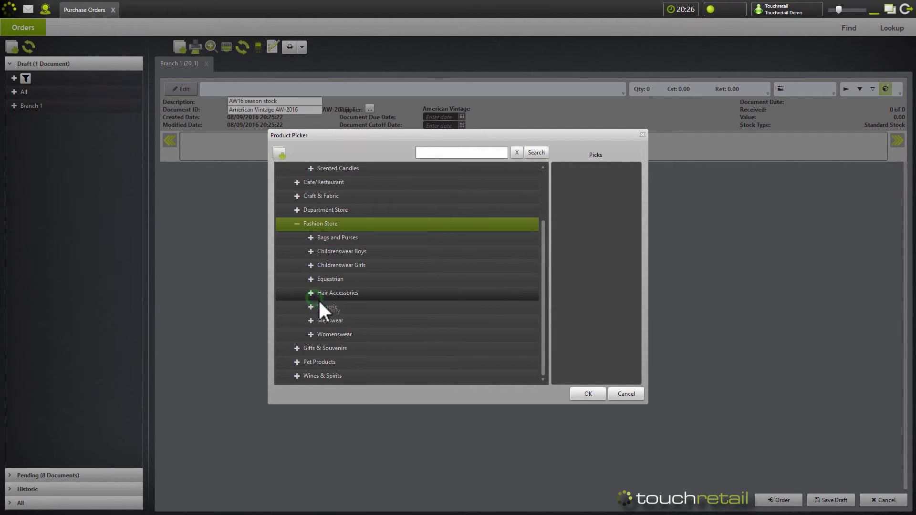
left_click(311, 334)
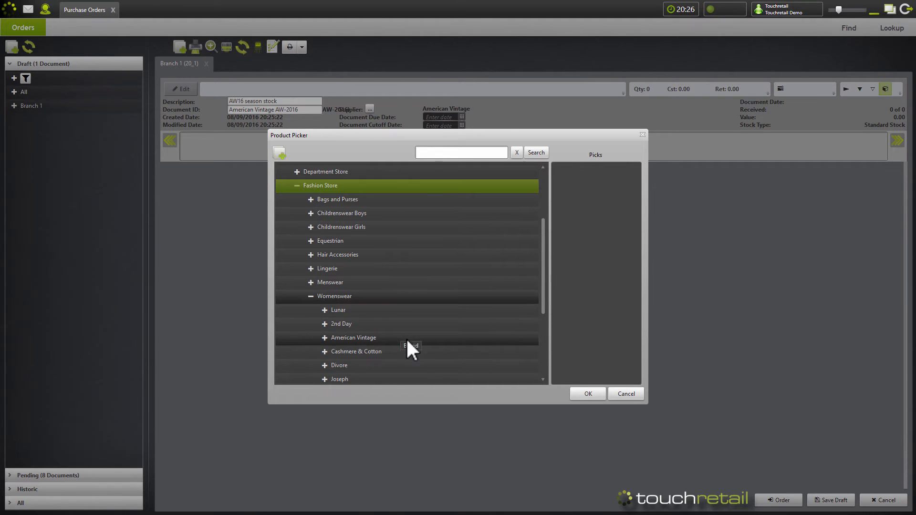
right_click(353, 337)
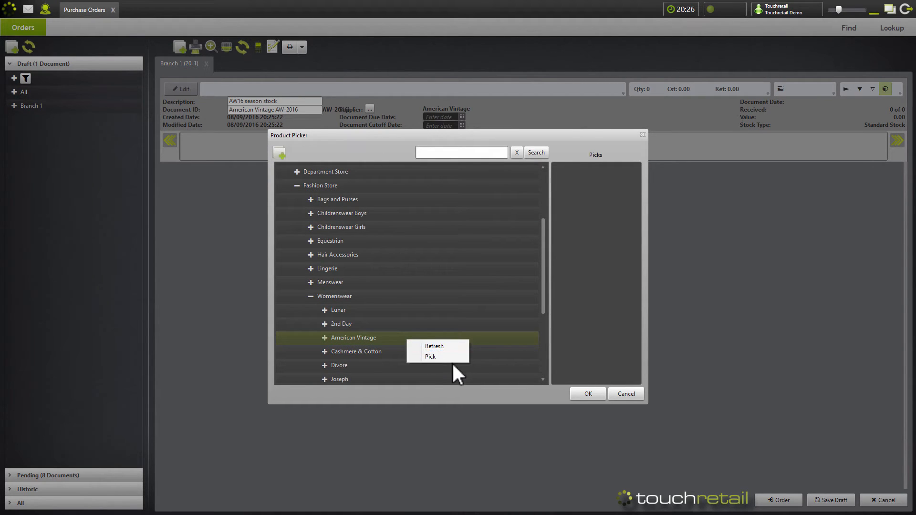
left_click(430, 356)
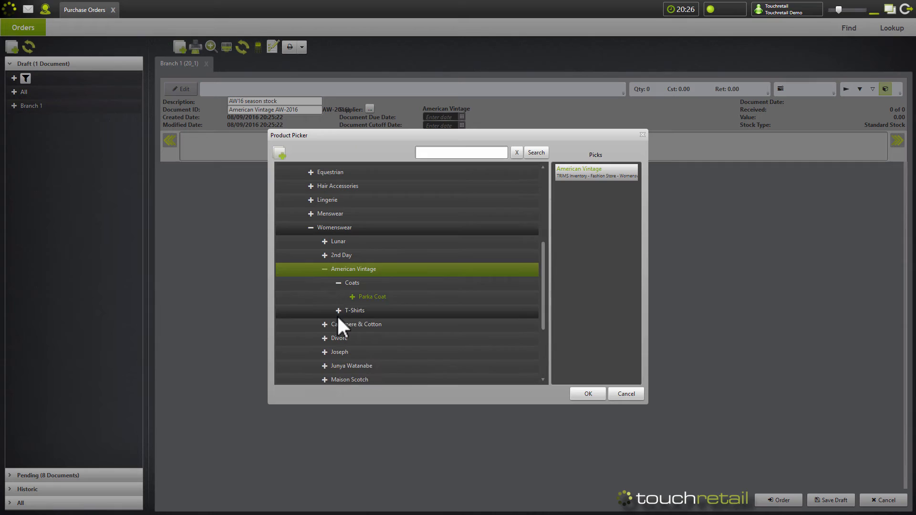
Inspect the Jacksonville V-Neck T-Shirt colours and sizes, then confirm the picked products
left_click(324, 310)
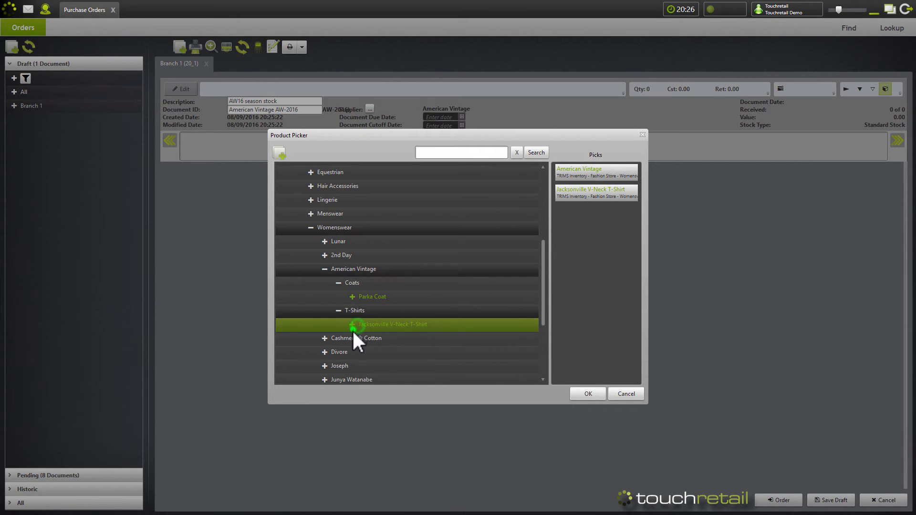
left_click(352, 324)
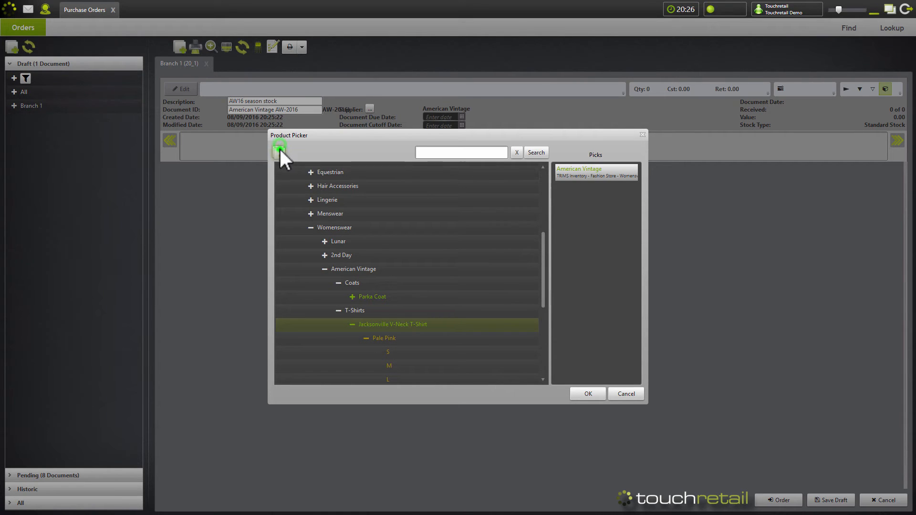
left_click(278, 148)
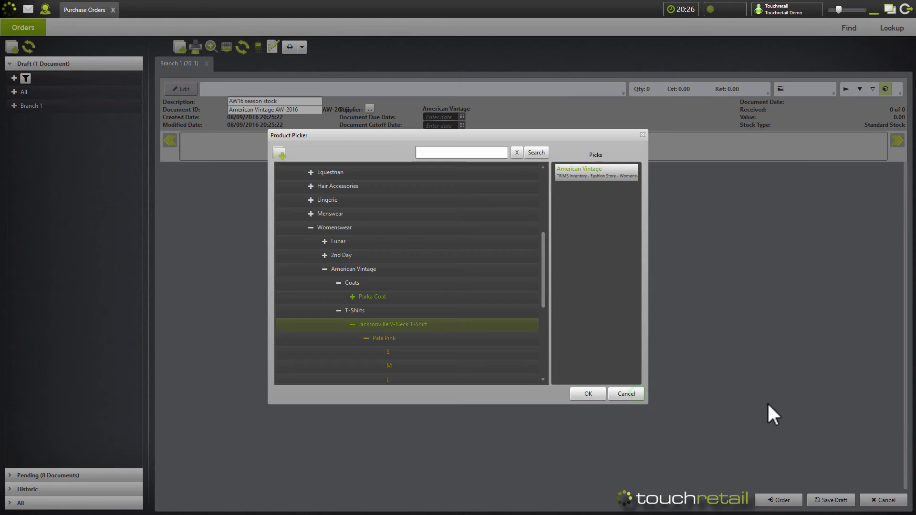
left_click(588, 394)
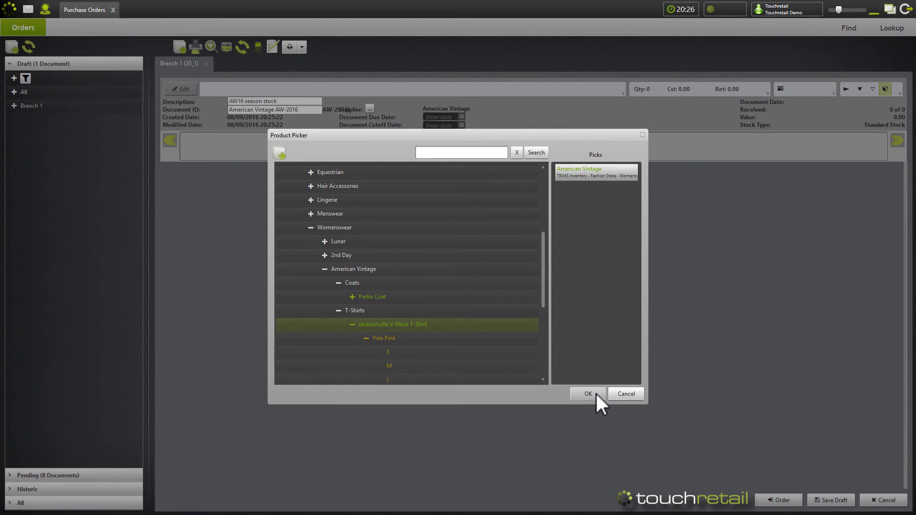
left_click(588, 393)
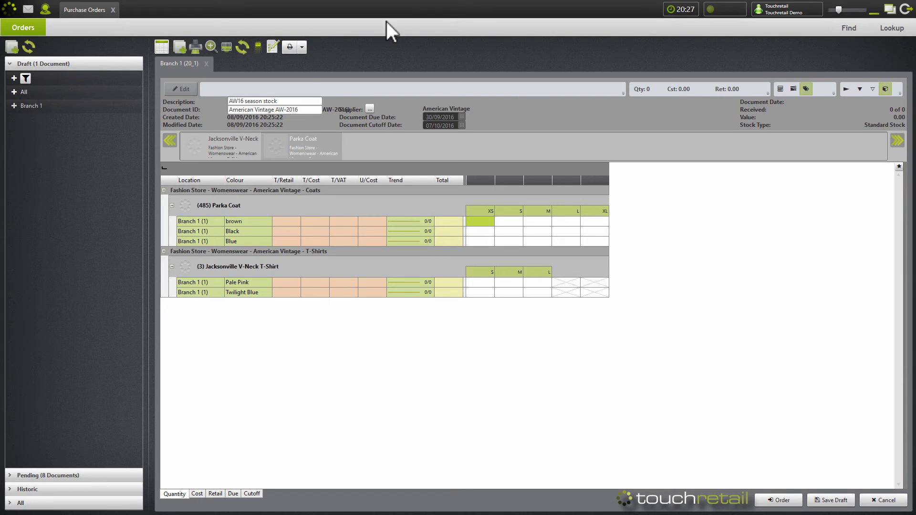
mouse_move(517, 246)
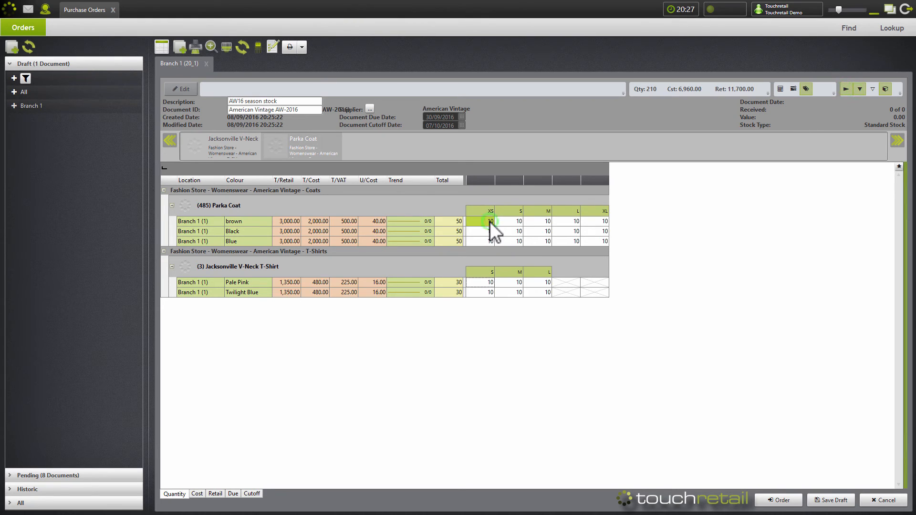
Review unit costs, return to the 10-per-size quantities (210 units), and bring up Commit Order
left_click(196, 493)
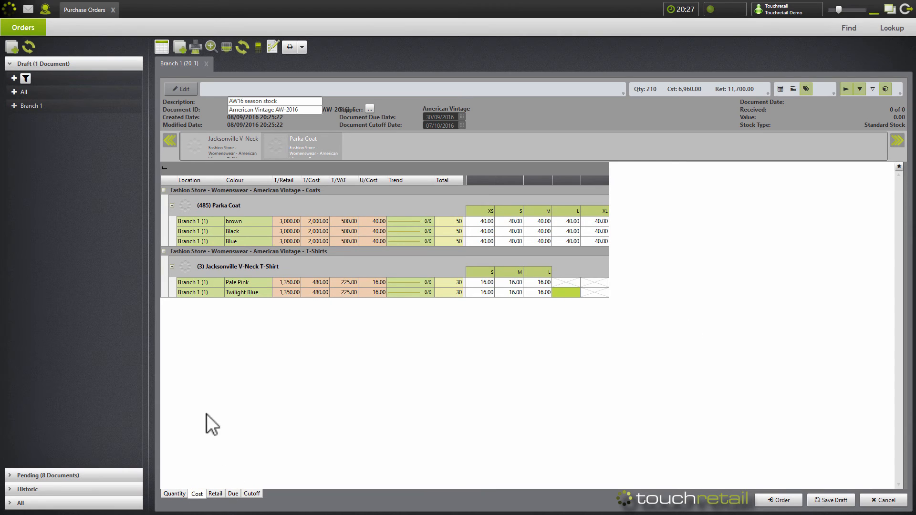
left_click(216, 507)
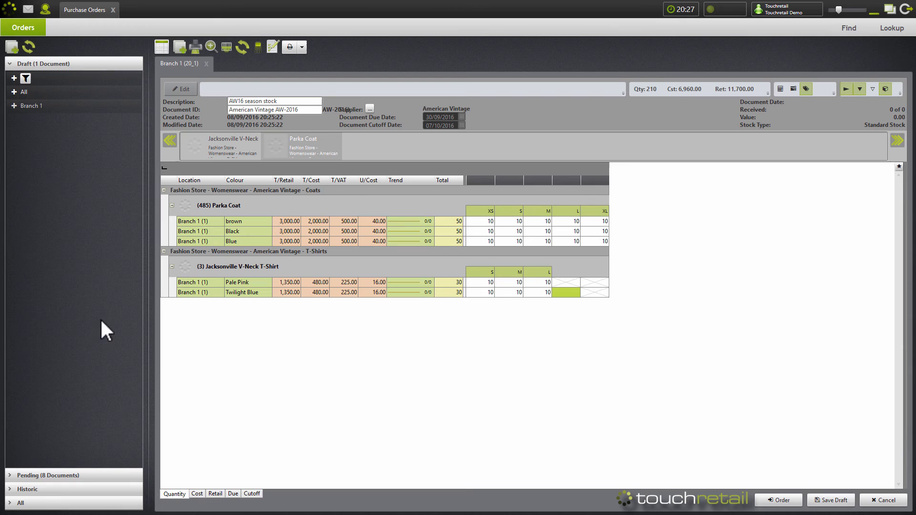
mouse_move(531, 379)
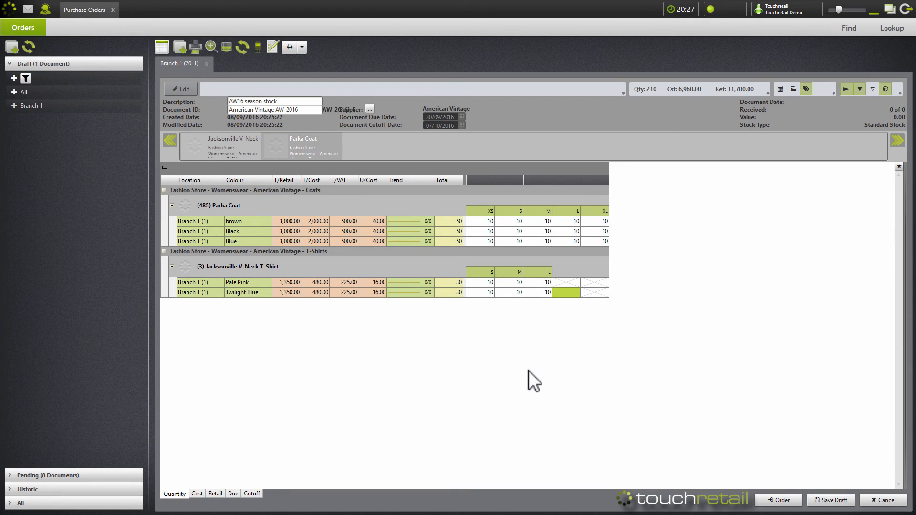
left_click(777, 500)
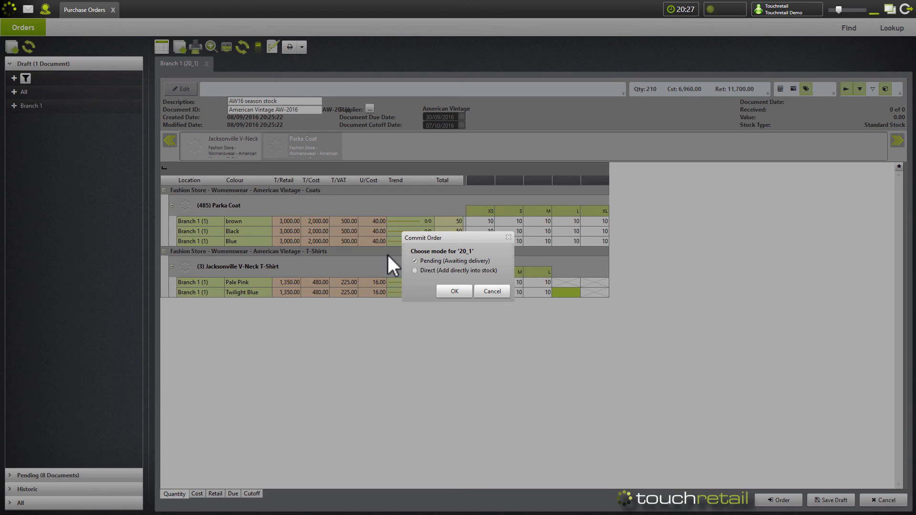
Commit the order as Pending (Awaiting delivery)
left_click(454, 291)
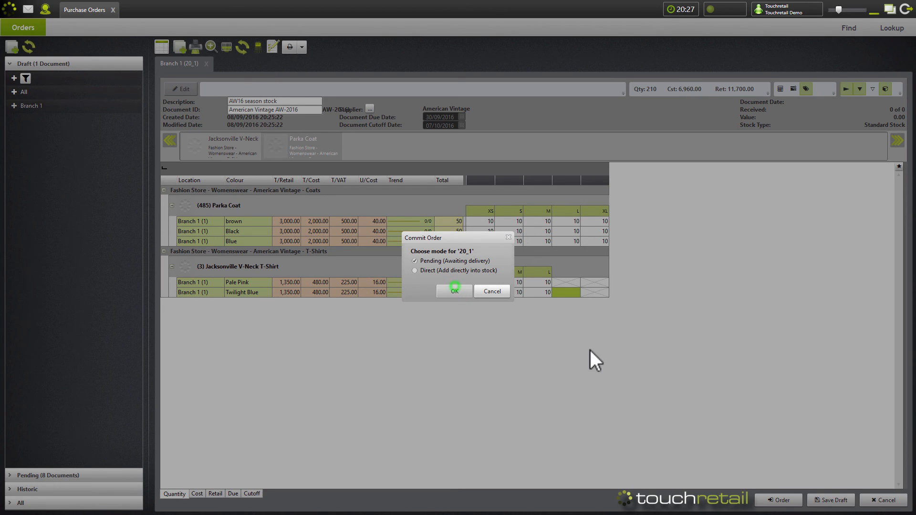
left_click(454, 291)
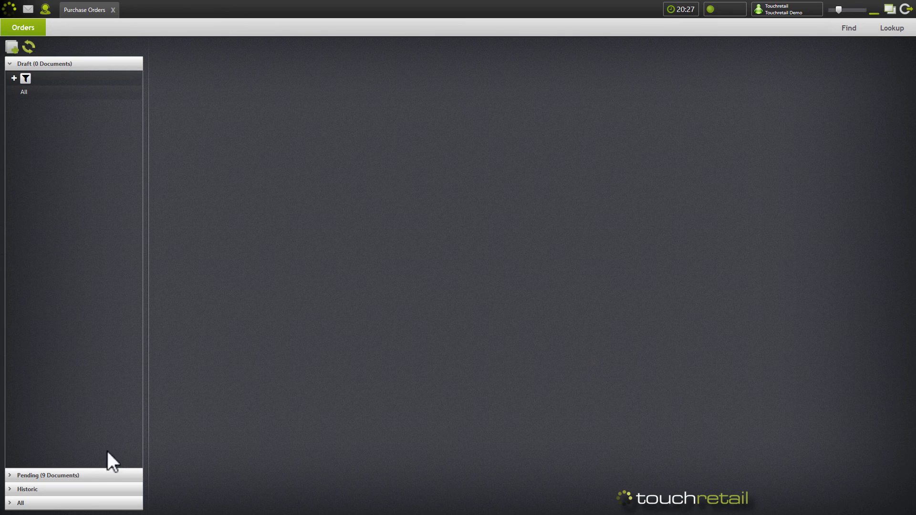